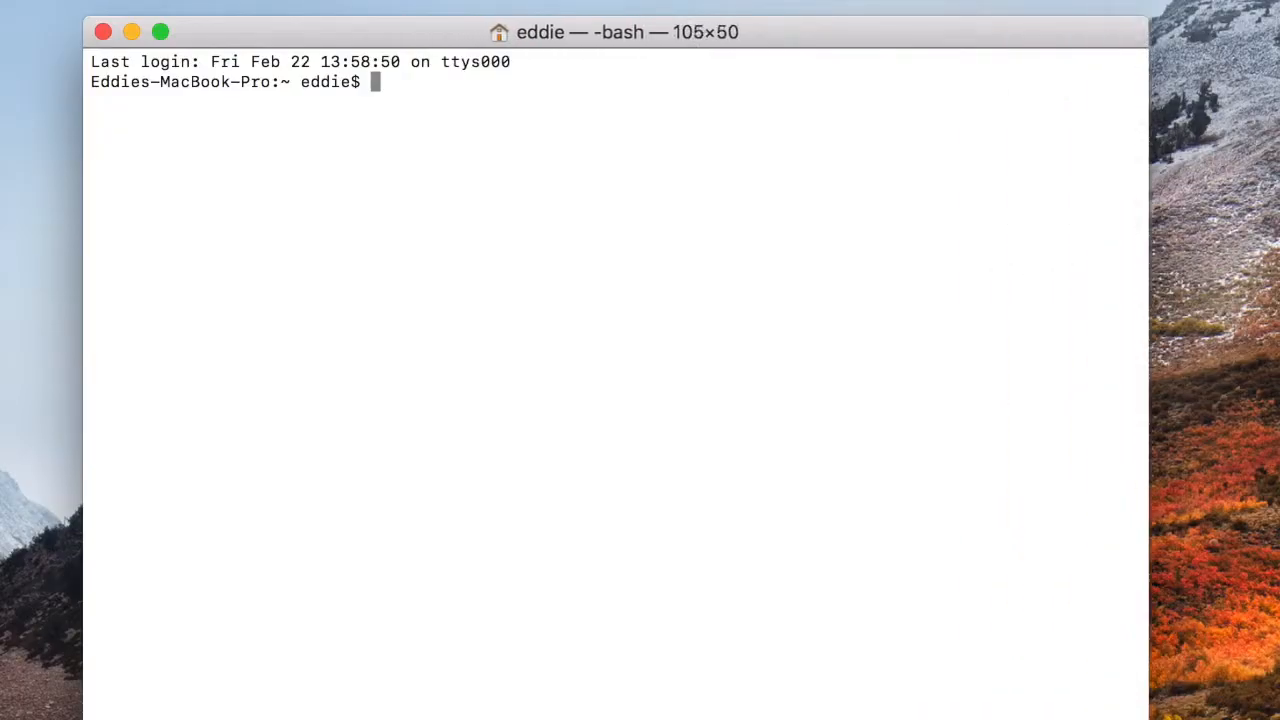
- Run traceroute -I to the fast-banana ExaVault host from the bash prompt
text(tracer)
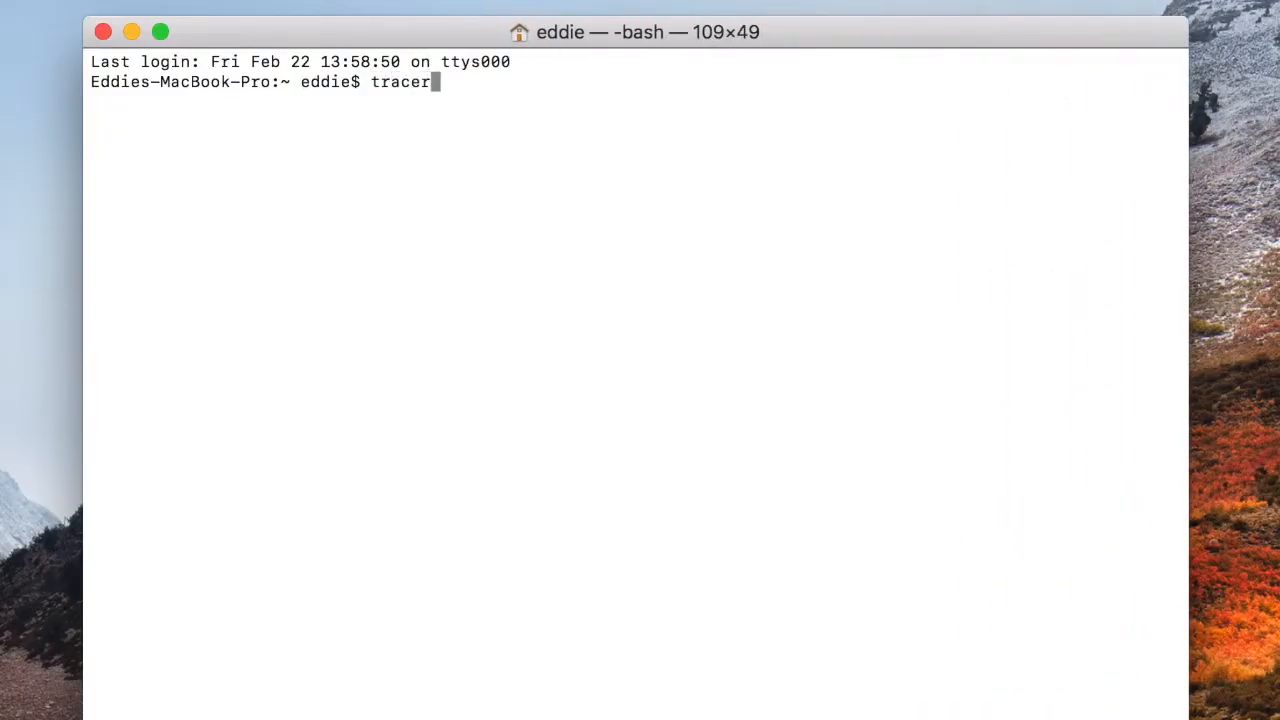
text(oute -I)
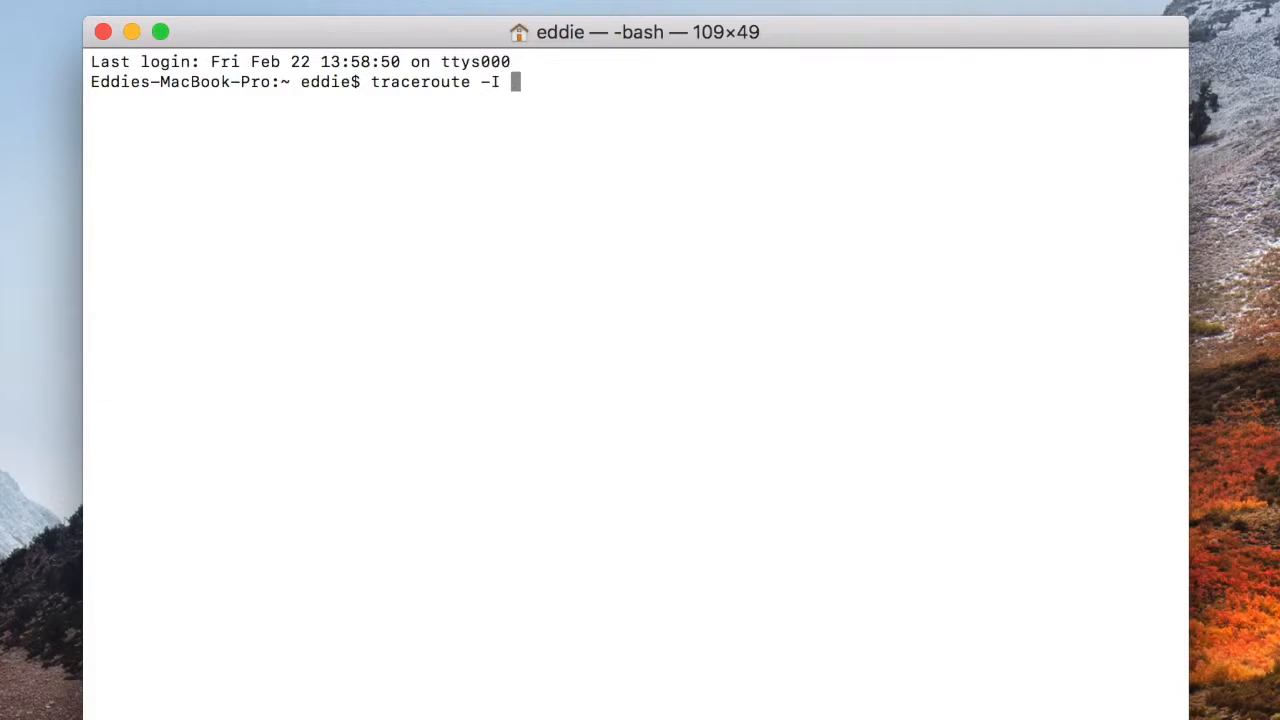
text(fast-banana)
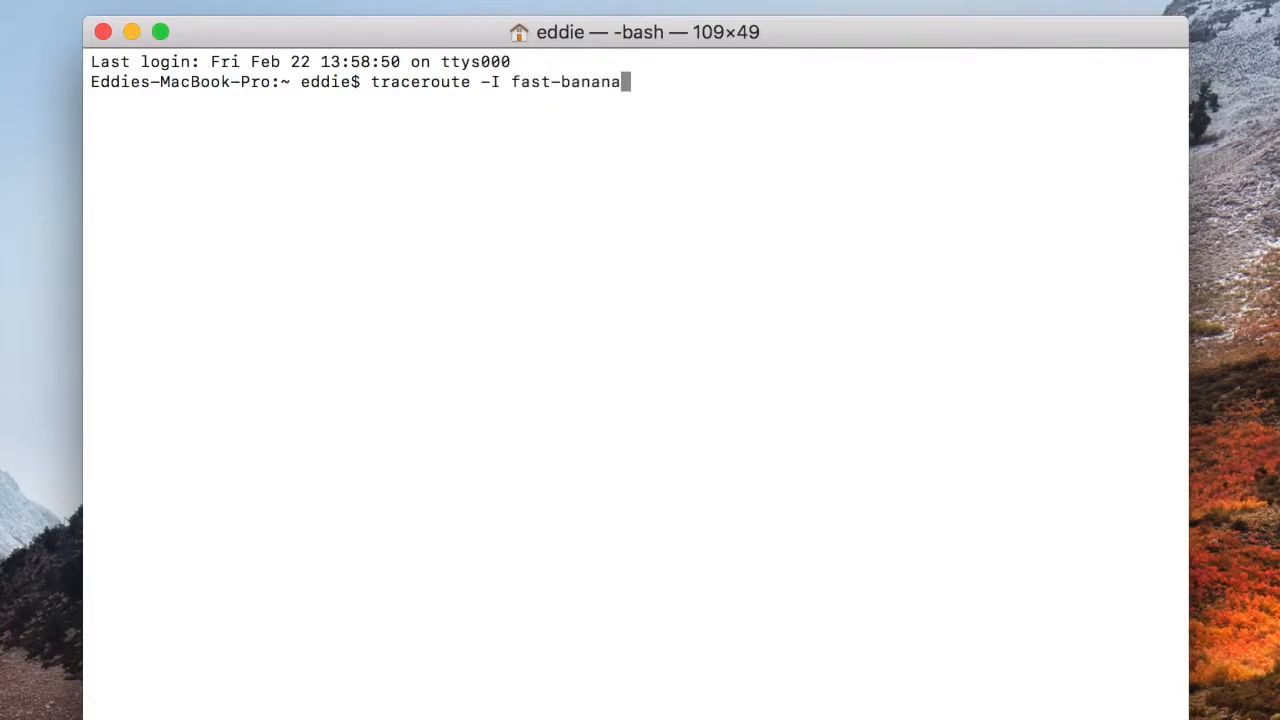
key(Return)
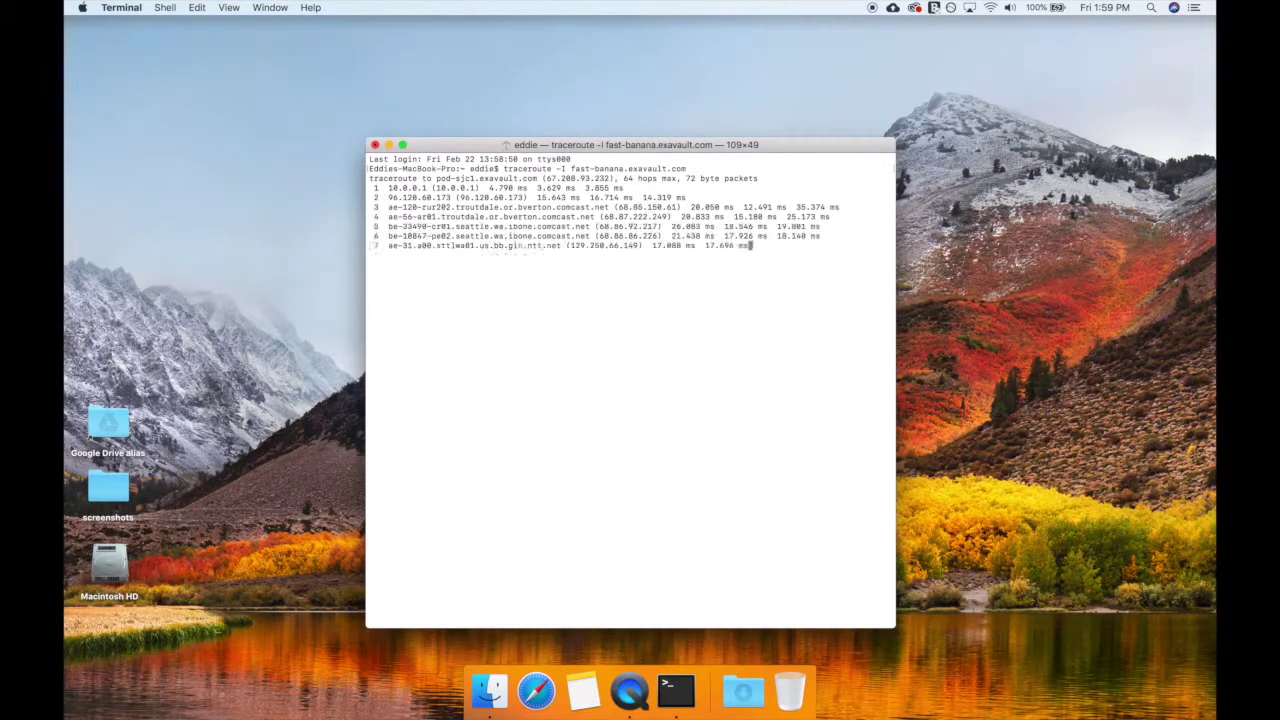